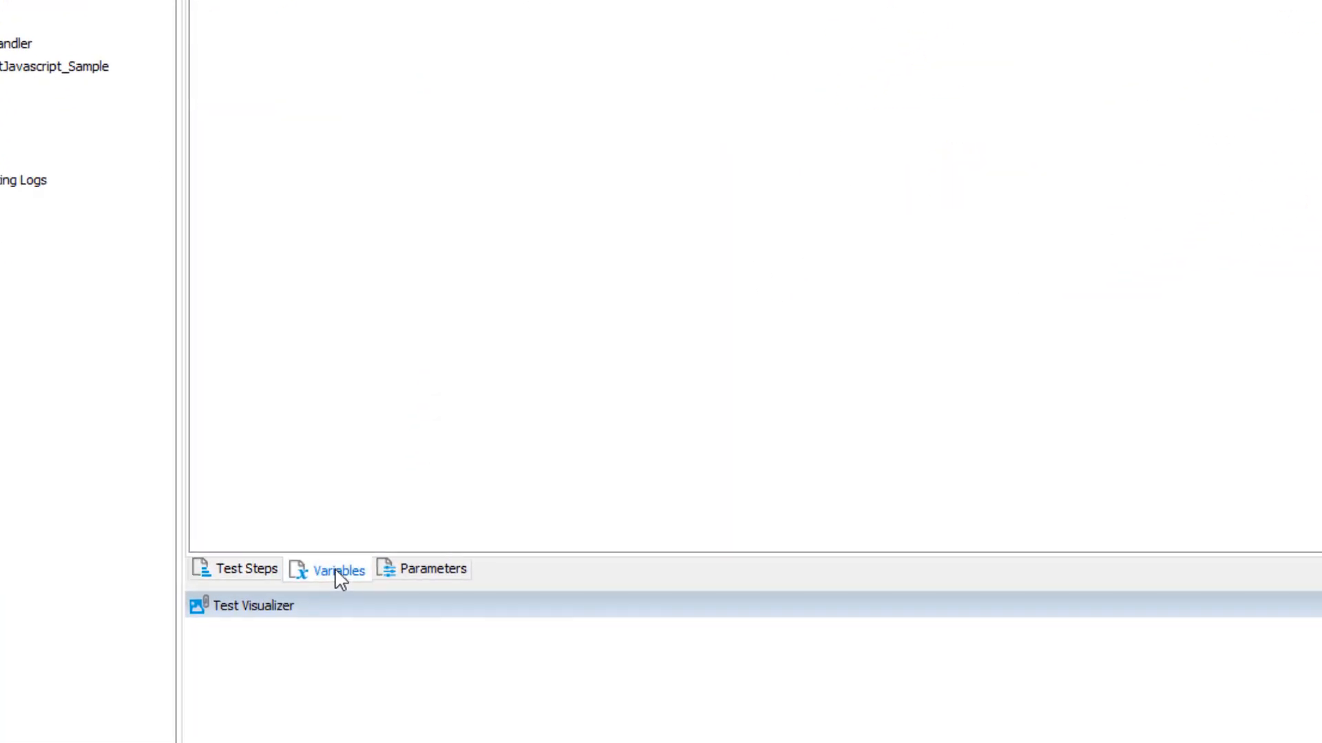
# View the DataLoop_Sample test's variables, then open MyProject1's project variables.
pyautogui.click(338, 570)
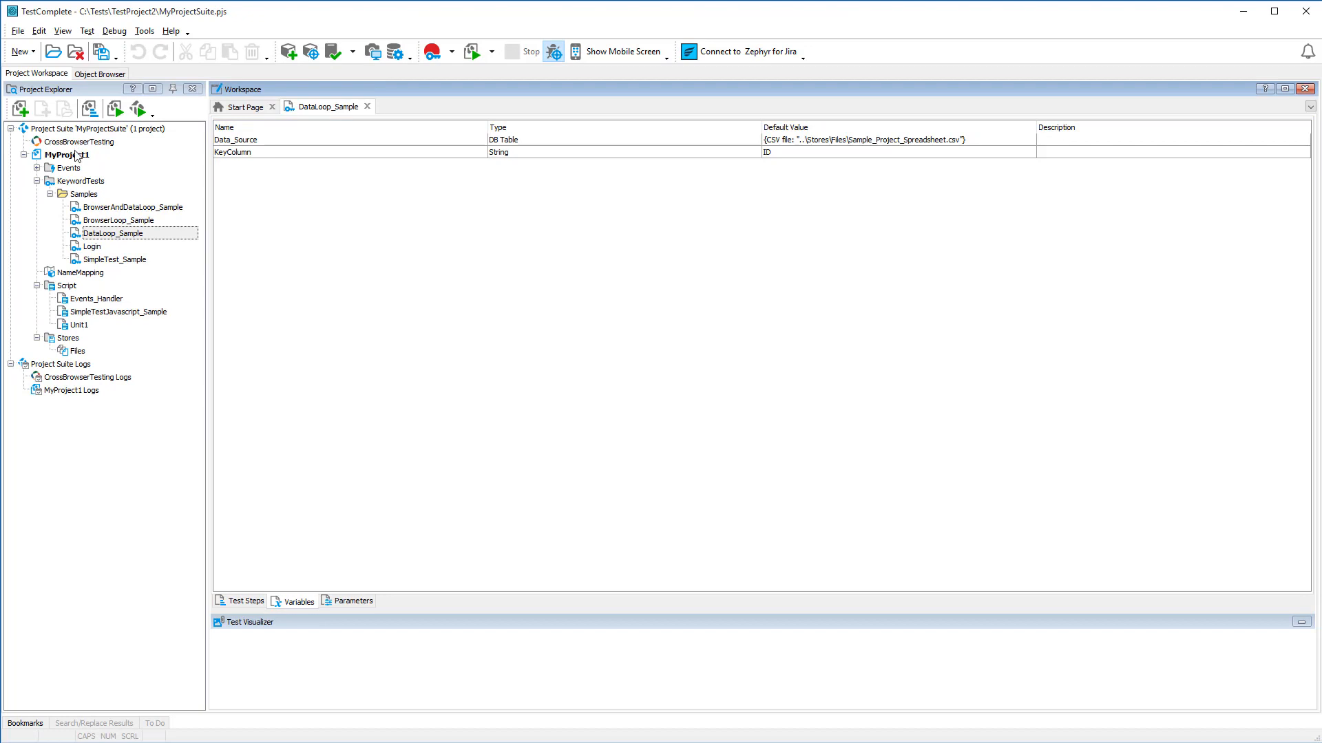
pyautogui.doubleClick(67, 154)
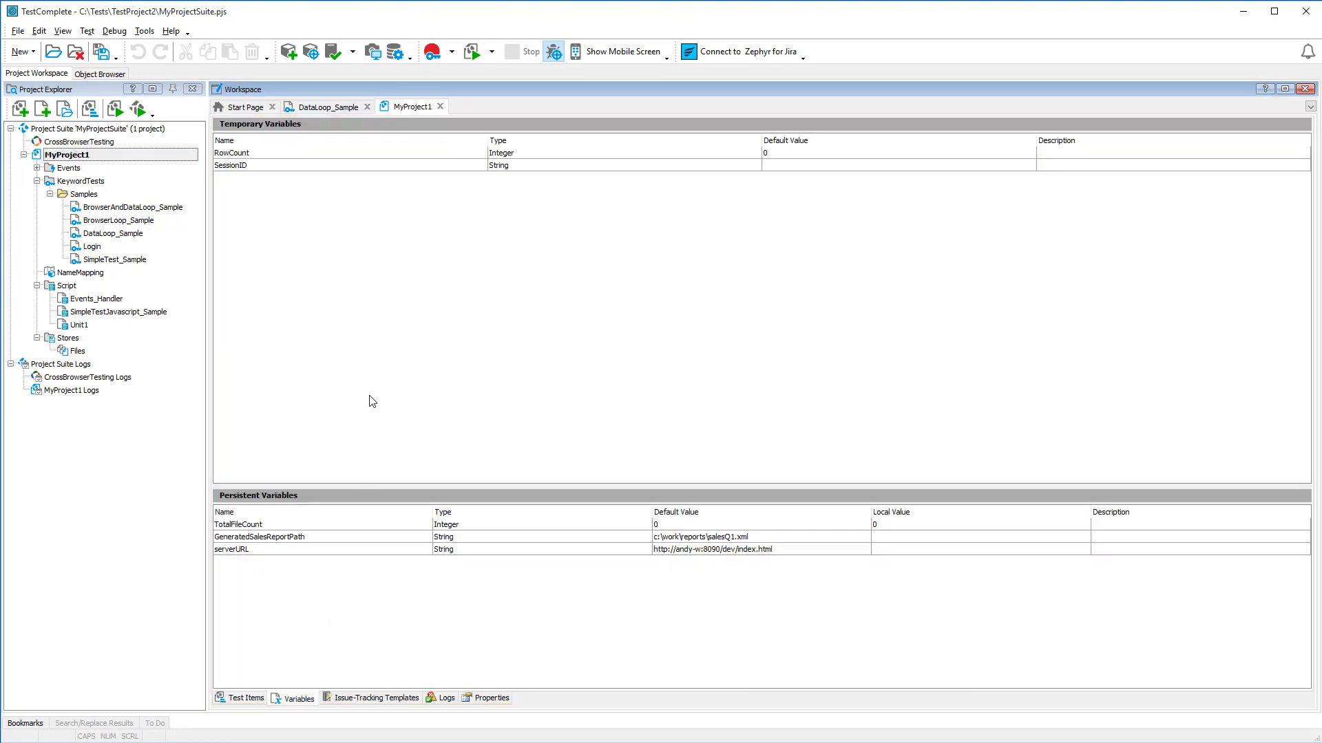
pyautogui.moveTo(258, 301)
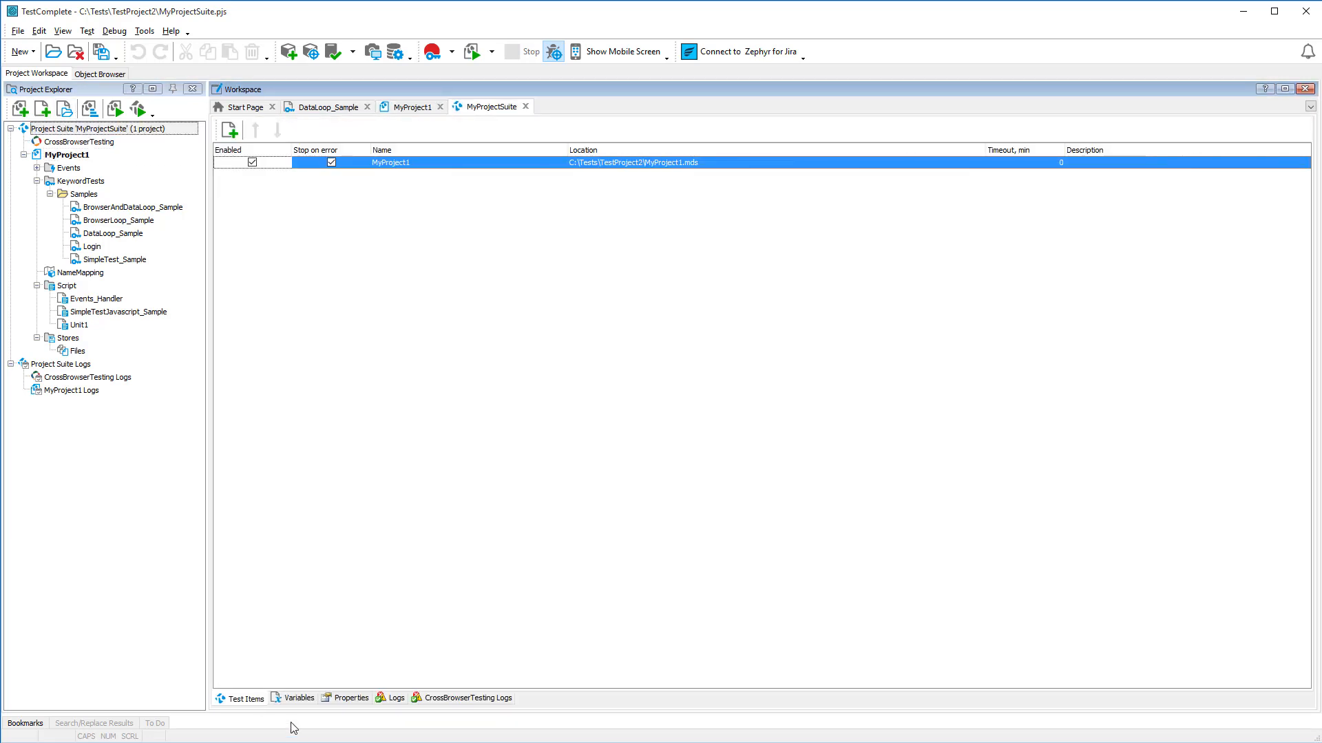
# Show MyProjectSuite's variables and inspect the variable Type list.
pyautogui.click(298, 698)
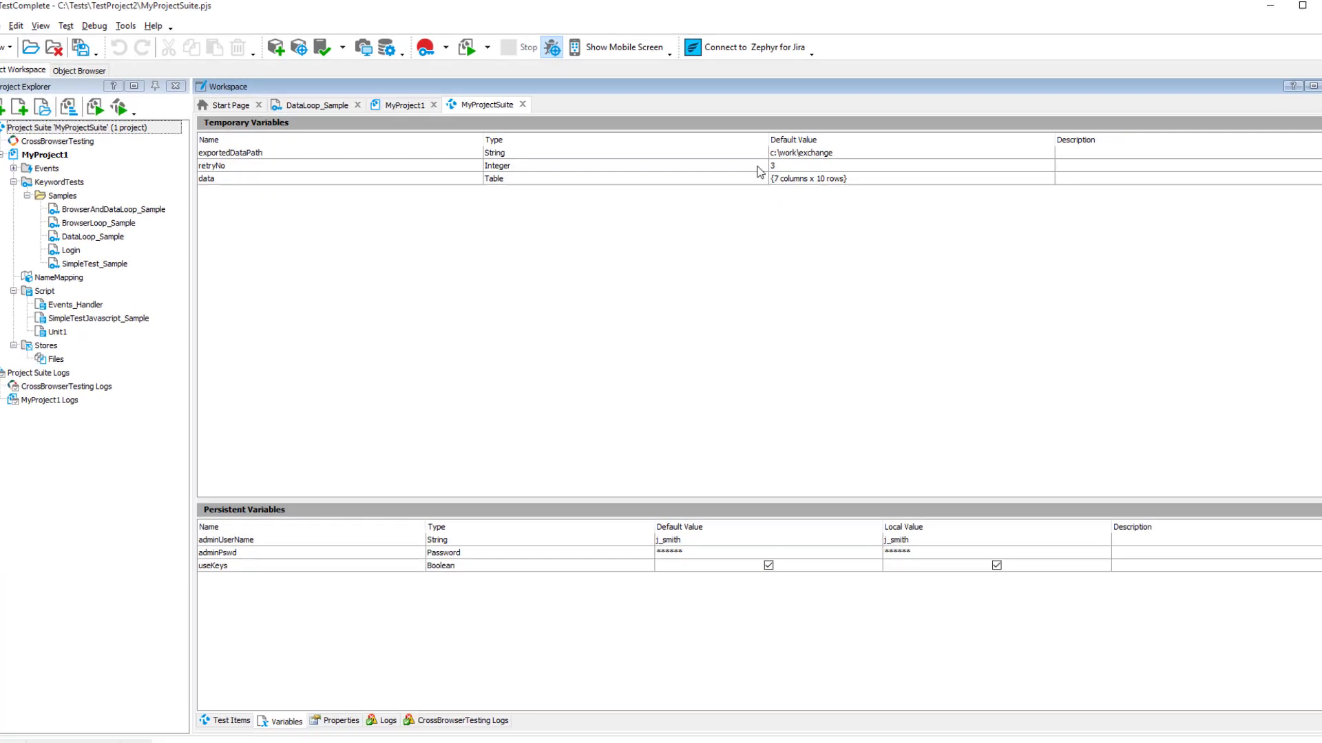
pyautogui.click(755, 153)
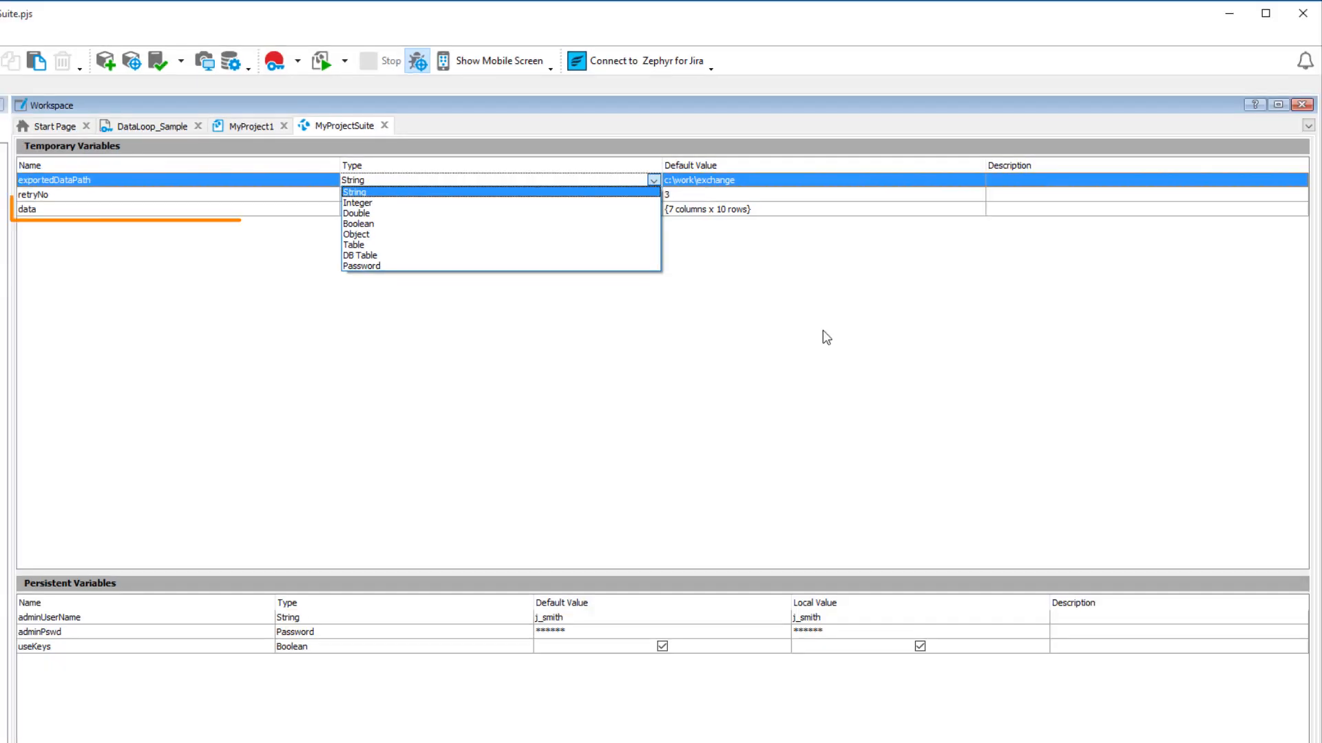
pyautogui.click(353, 192)
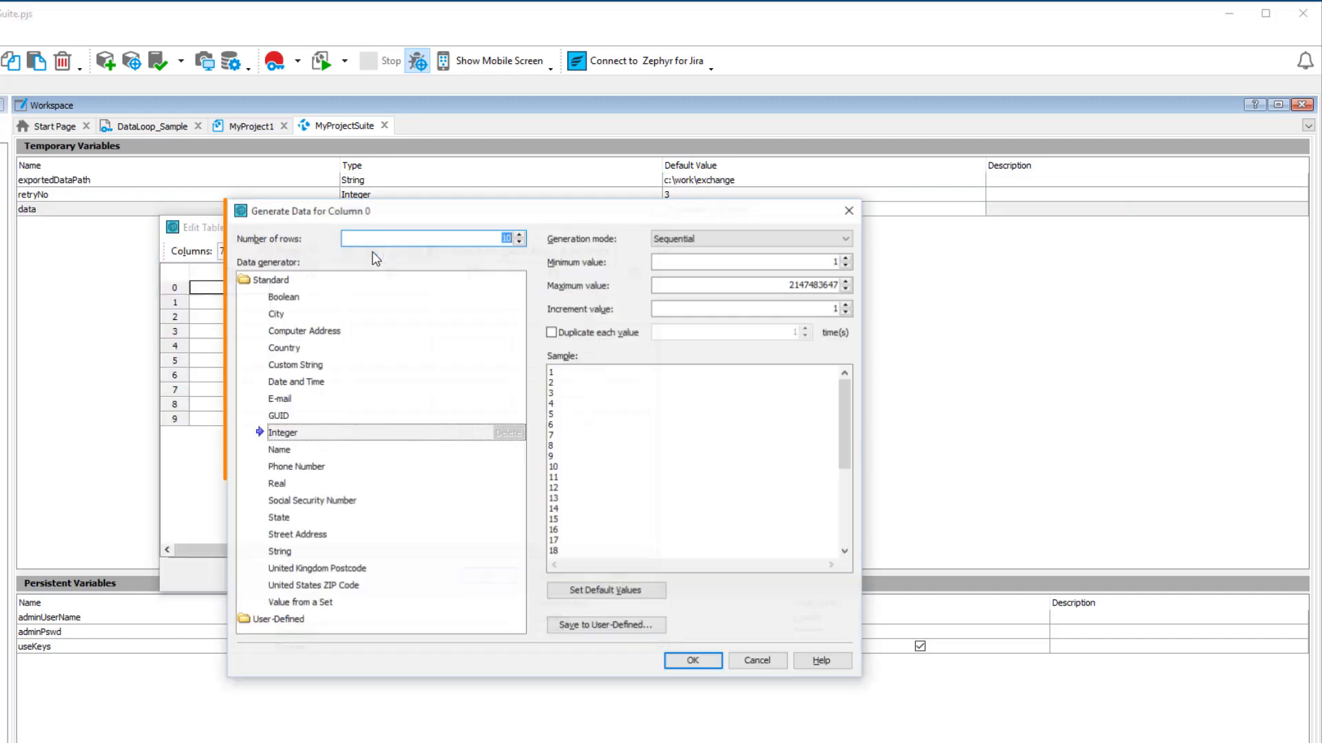
# Preview person-name generated data for the table variable, cancel, and show the Test menu.
pyautogui.click(279, 450)
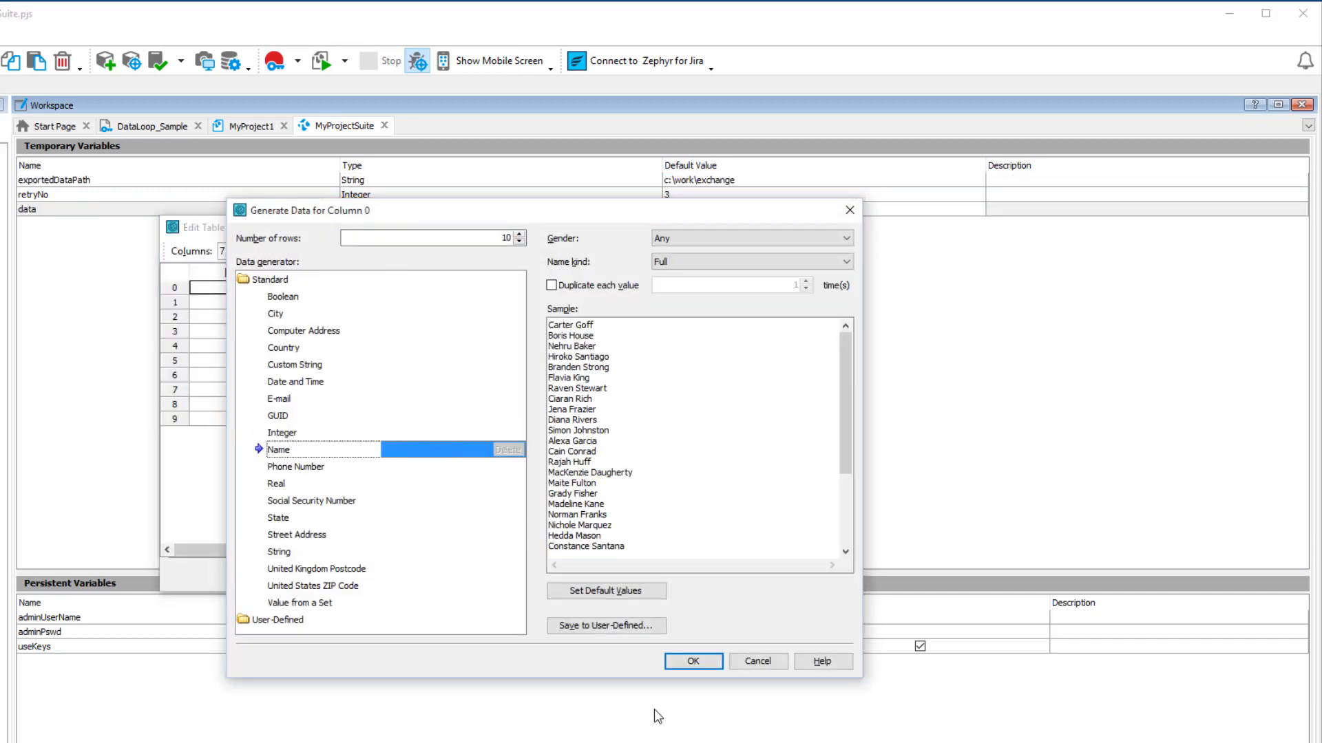
pyautogui.click(693, 661)
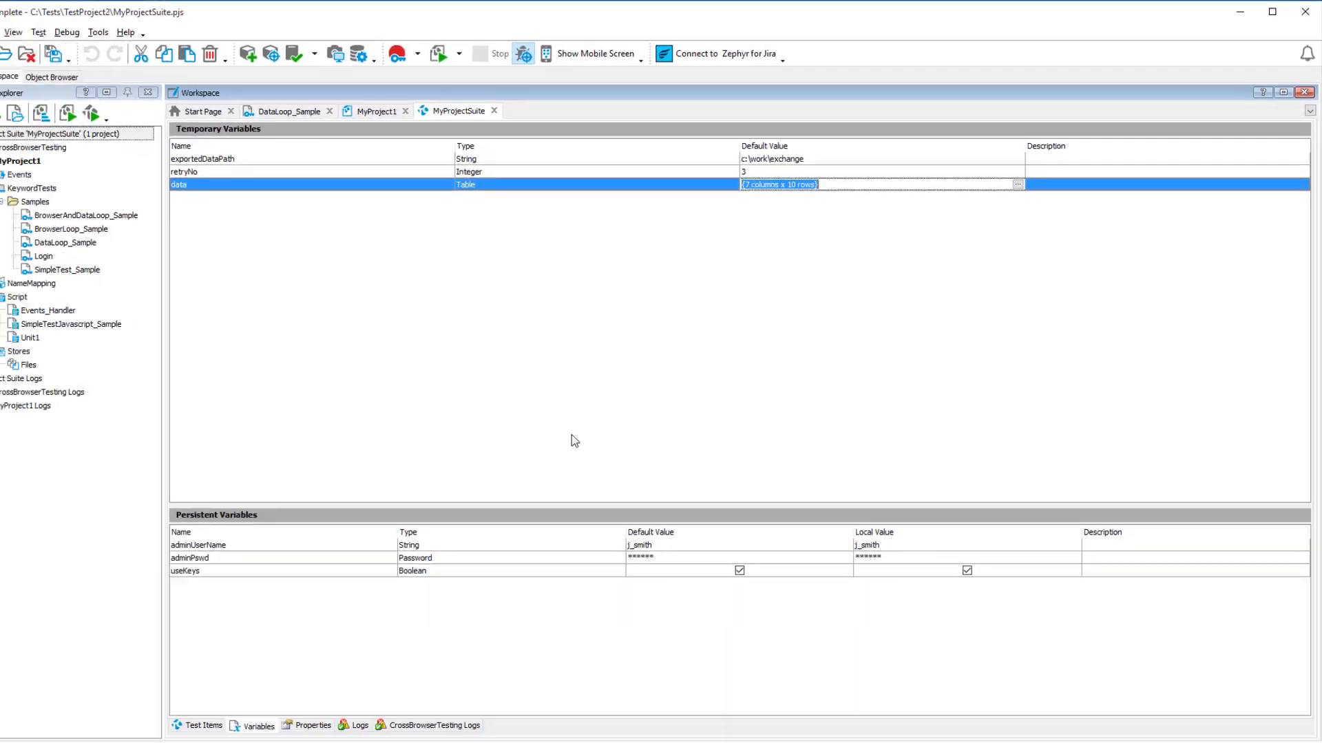
pyautogui.click(86, 31)
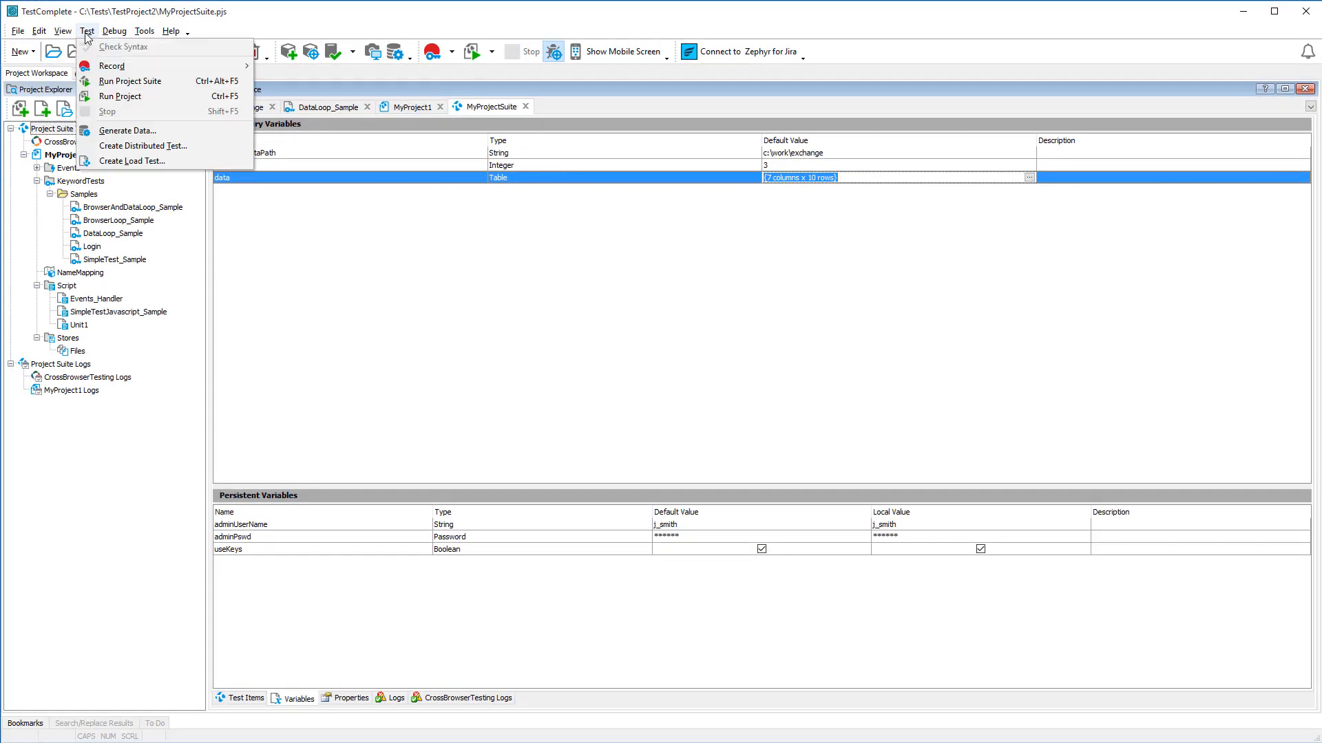
pyautogui.moveTo(127, 131)
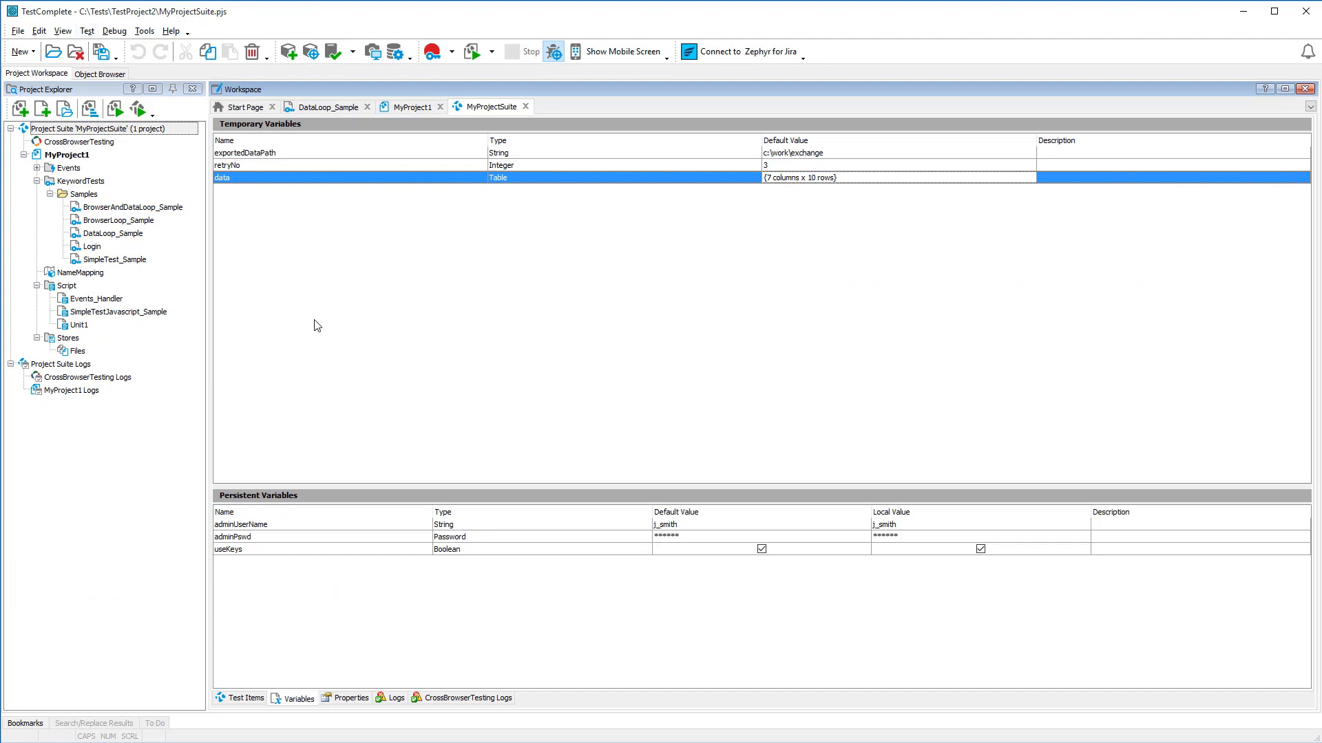
pyautogui.moveTo(184, 266)
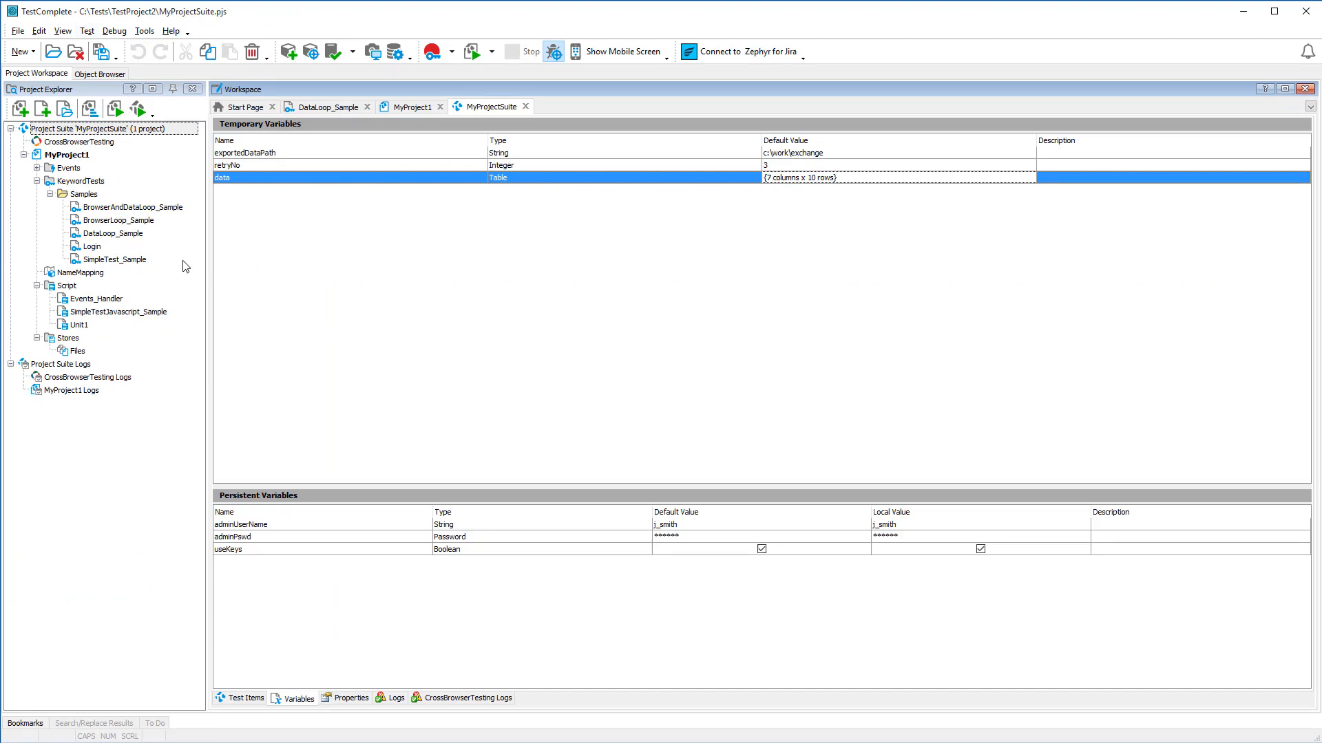
# Open the Login keyword test from KeywordTests in the Project Explorer.
pyautogui.doubleClick(92, 246)
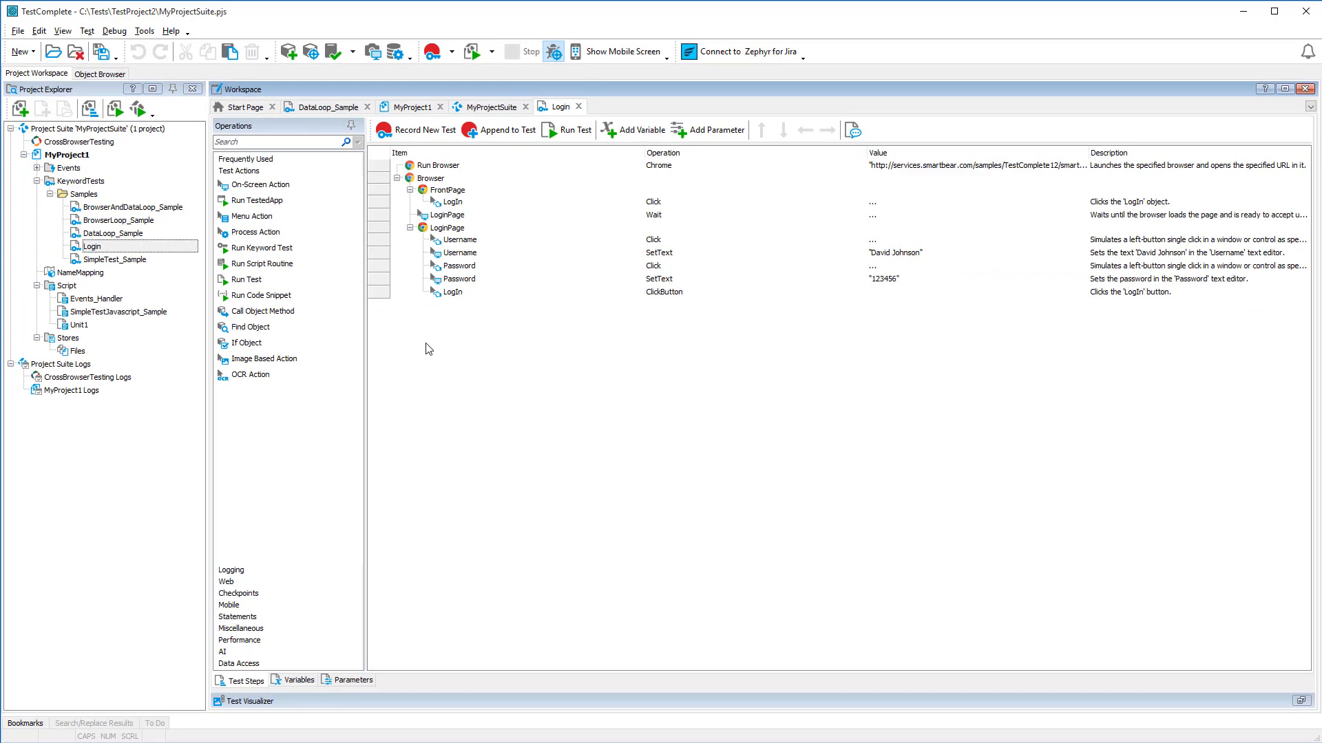
pyautogui.moveTo(352, 492)
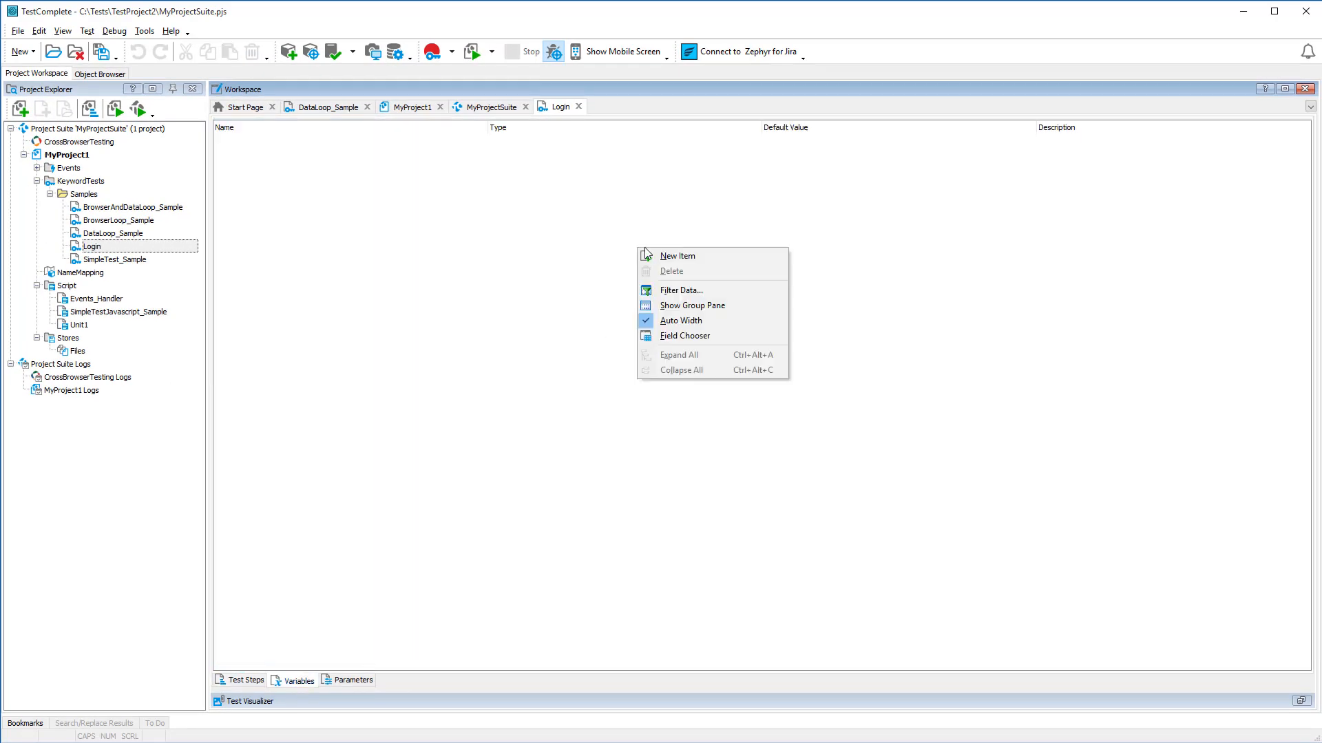
# Add a LoginVar variable to the Login test with default value JohnSmith.
pyautogui.click(676, 255)
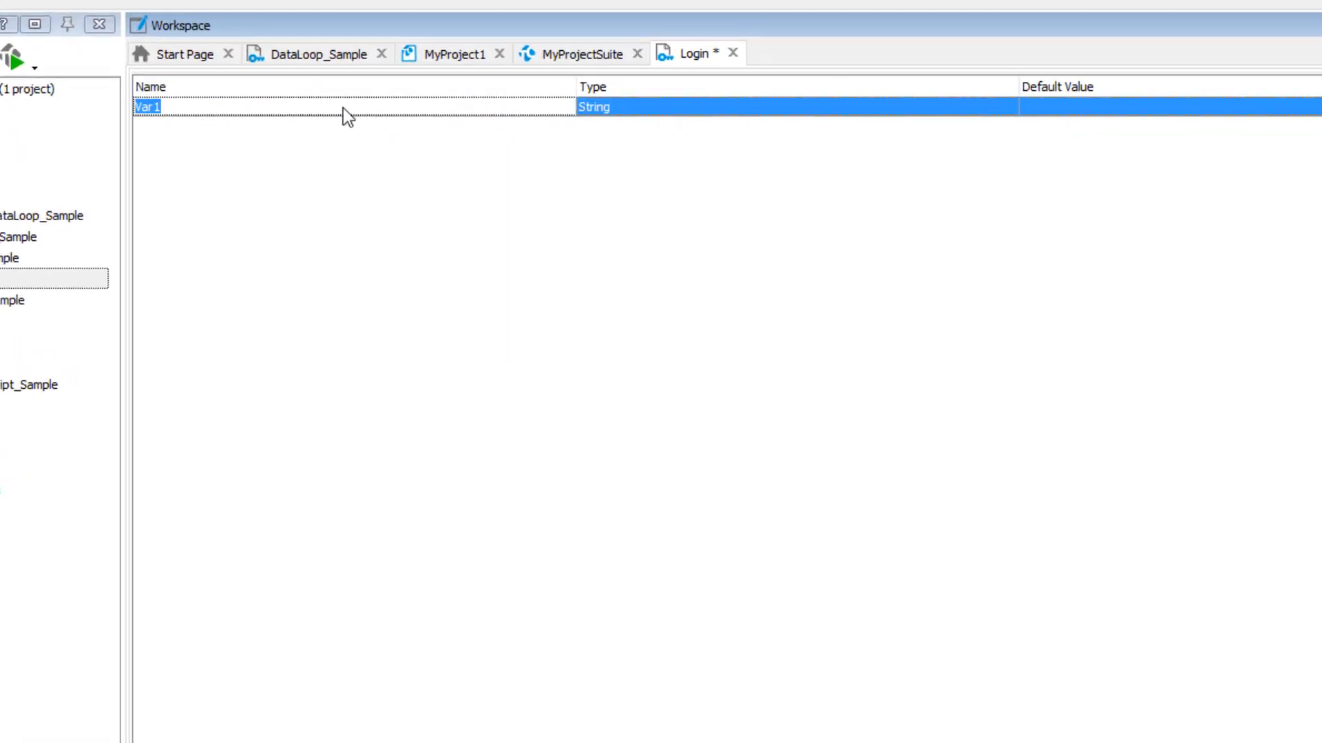
pyautogui.write('LoginVar')
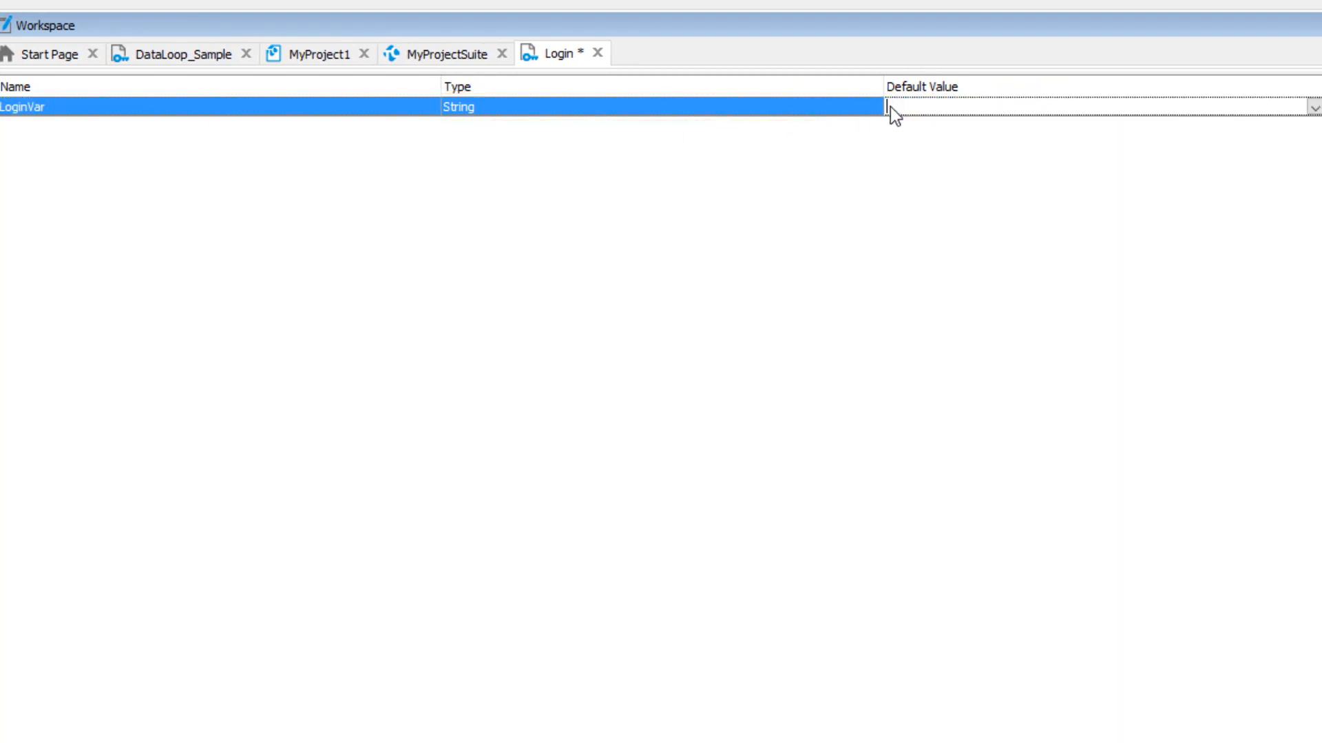
pyautogui.write('JohnSmith')
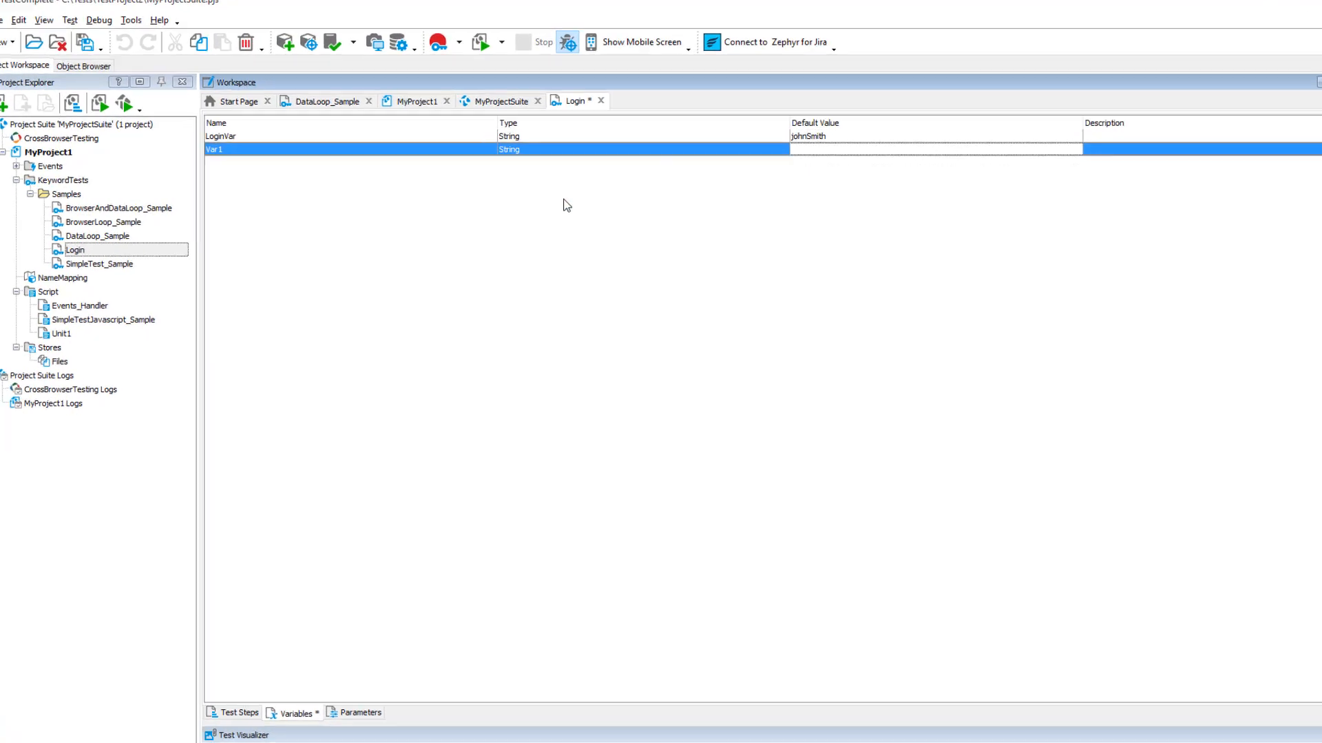
# Add PasswordVar as a Password-type variable, then return to the test steps.
pyautogui.write('Password')
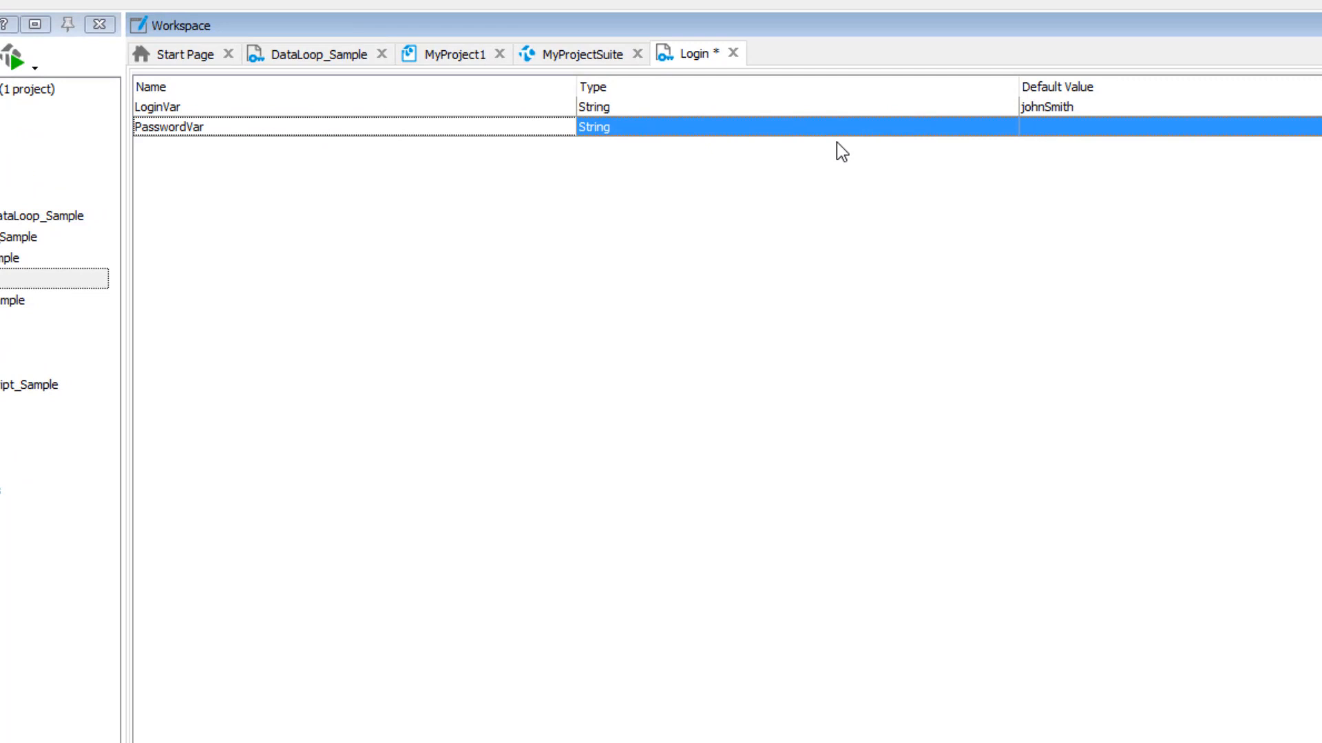
pyautogui.click(1008, 126)
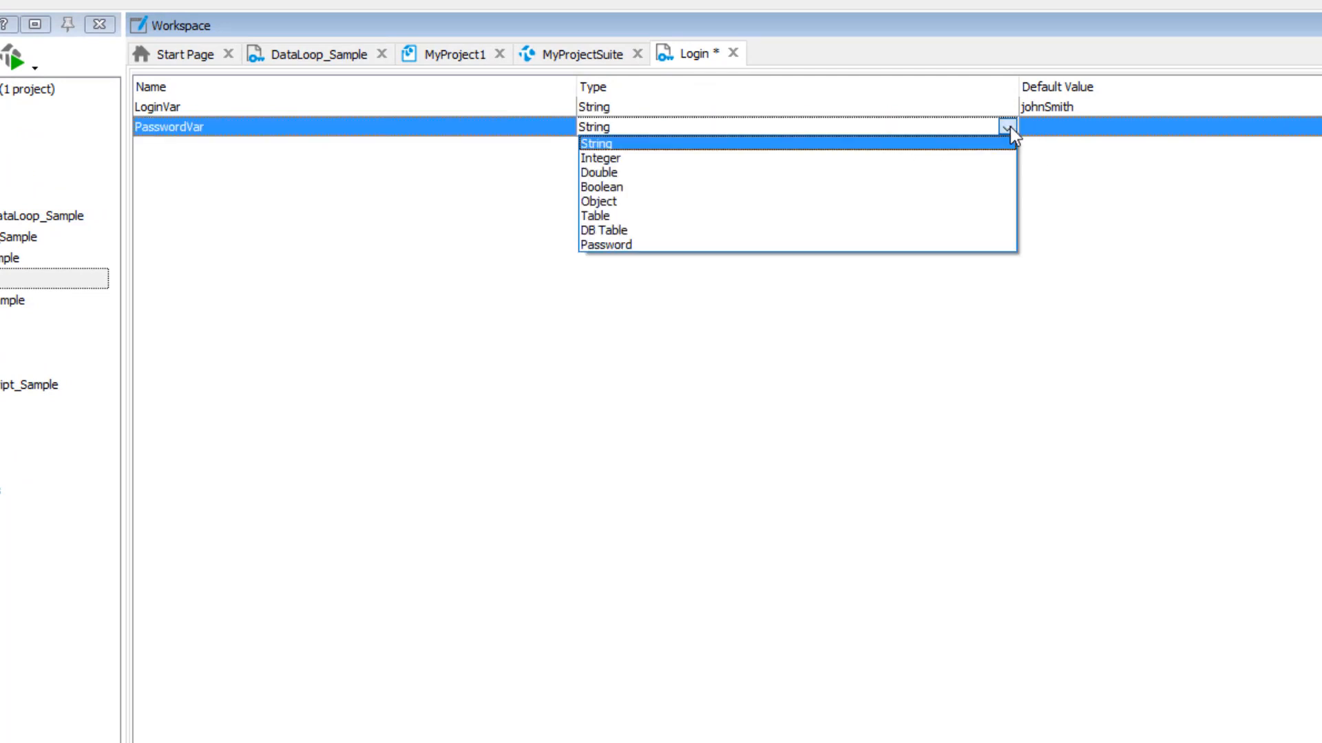
pyautogui.click(605, 244)
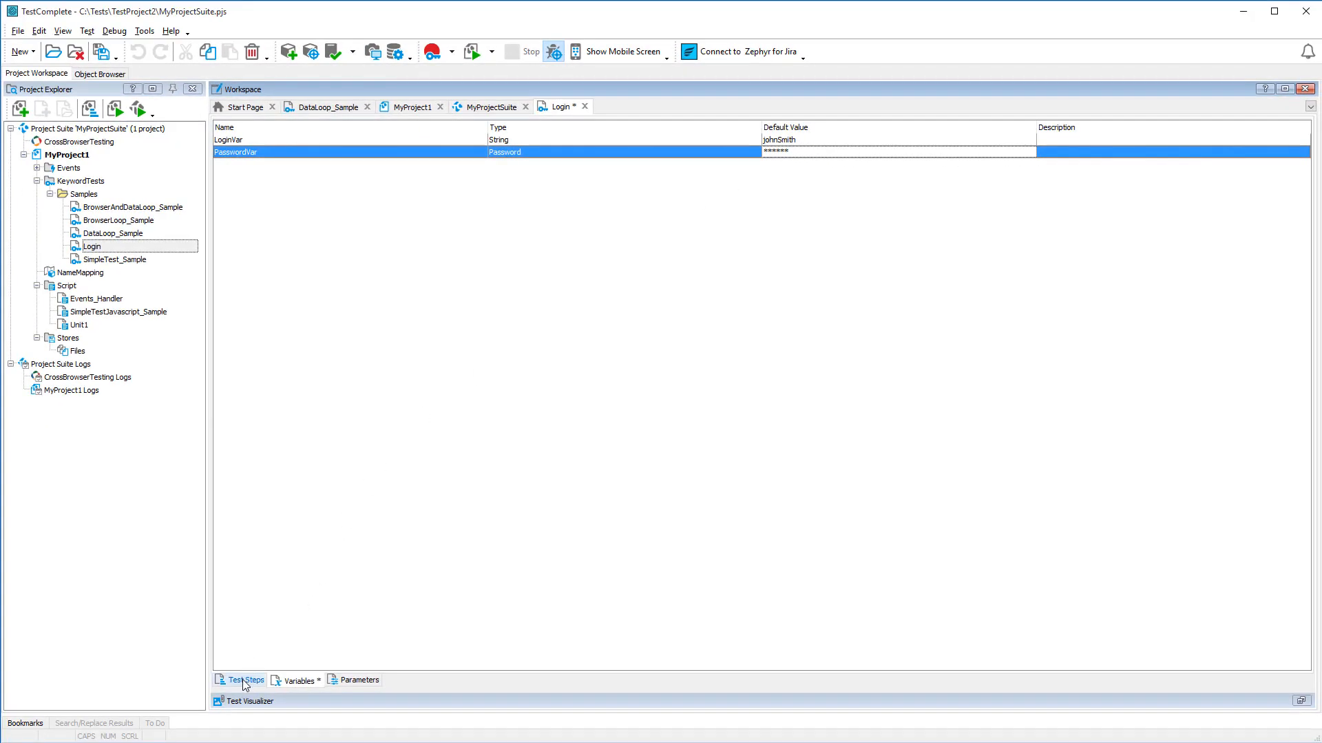
pyautogui.click(245, 680)
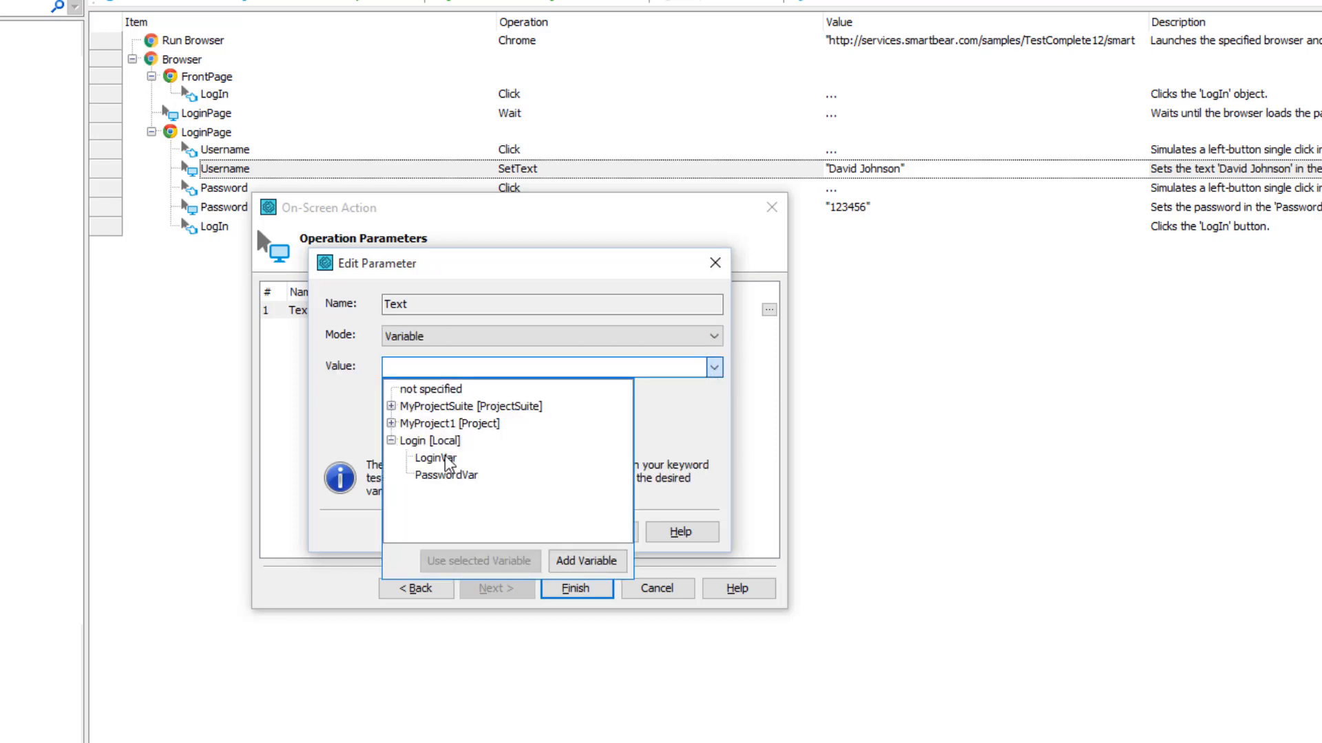
# Bind the username SetText step to LoginVar and the password step to PasswordVar.
pyautogui.click(576, 589)
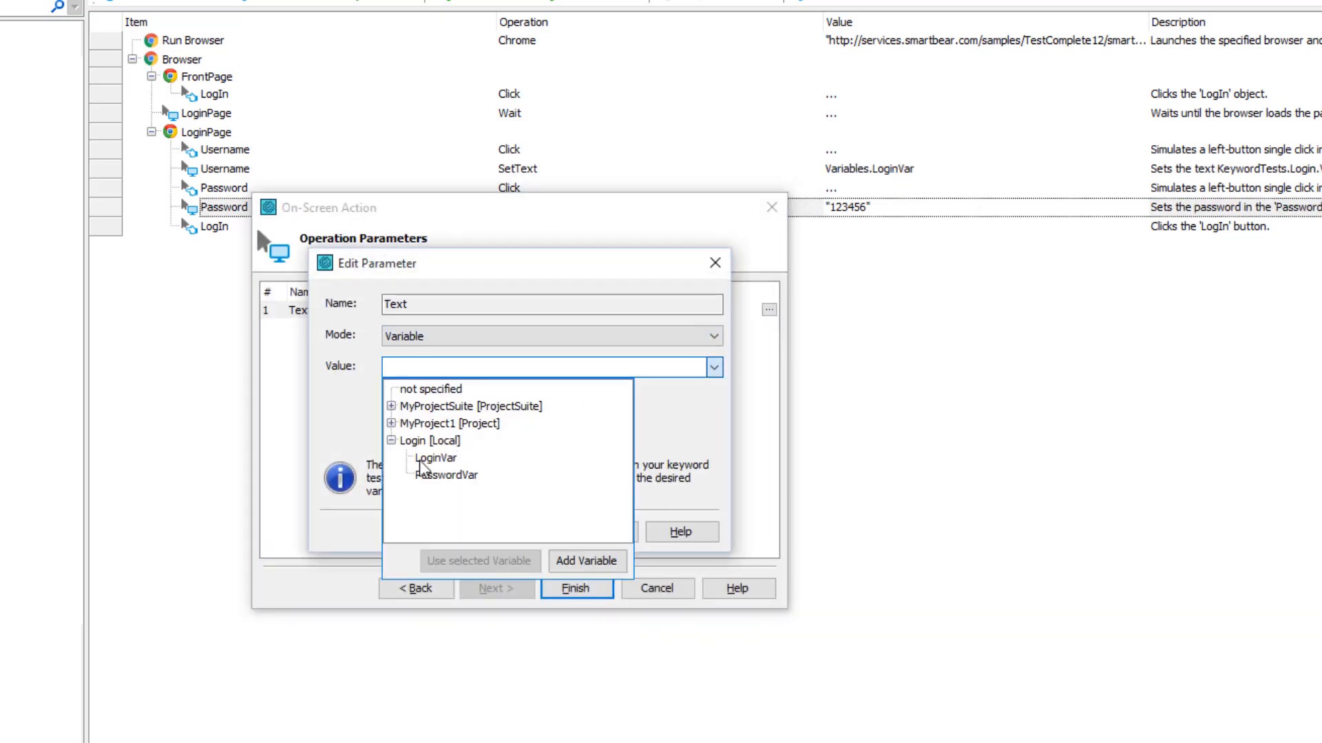
pyautogui.click(575, 588)
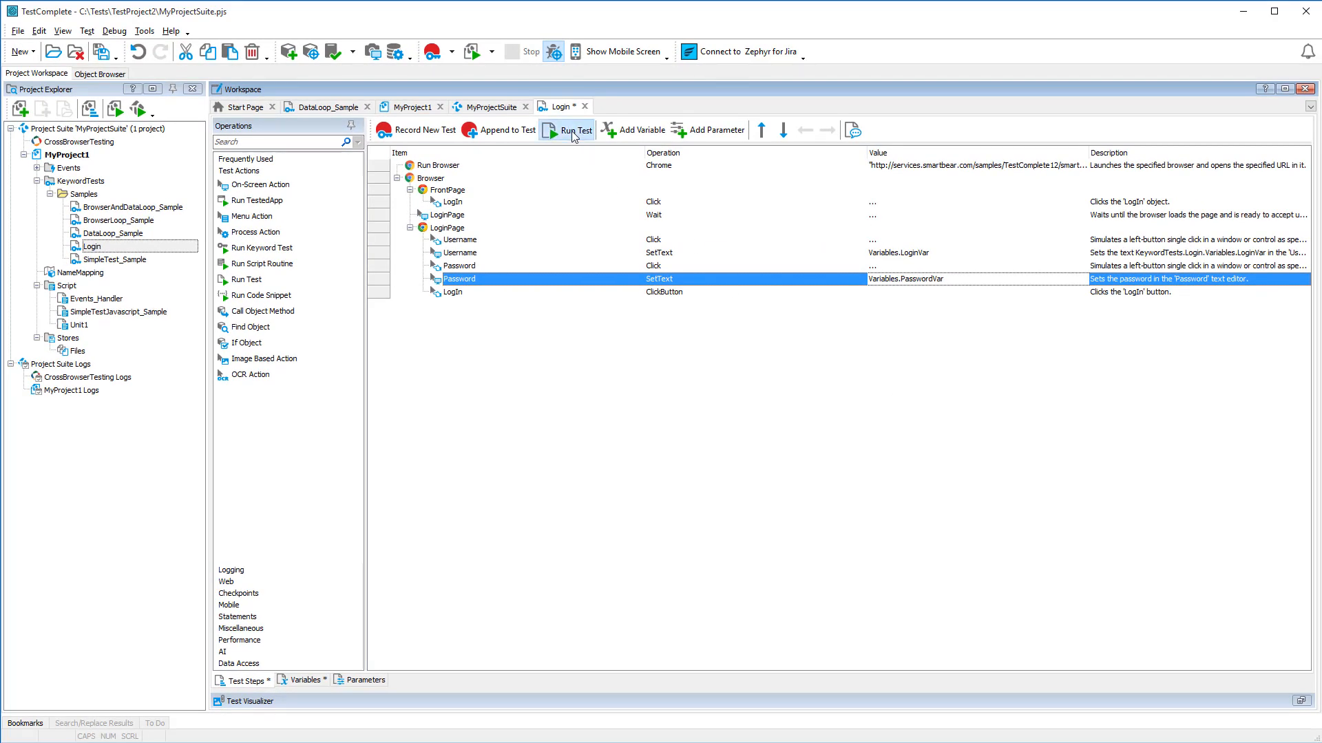
# Run the Login test so Chrome signs in with johnSmith and the masked password.
pyautogui.click(567, 130)
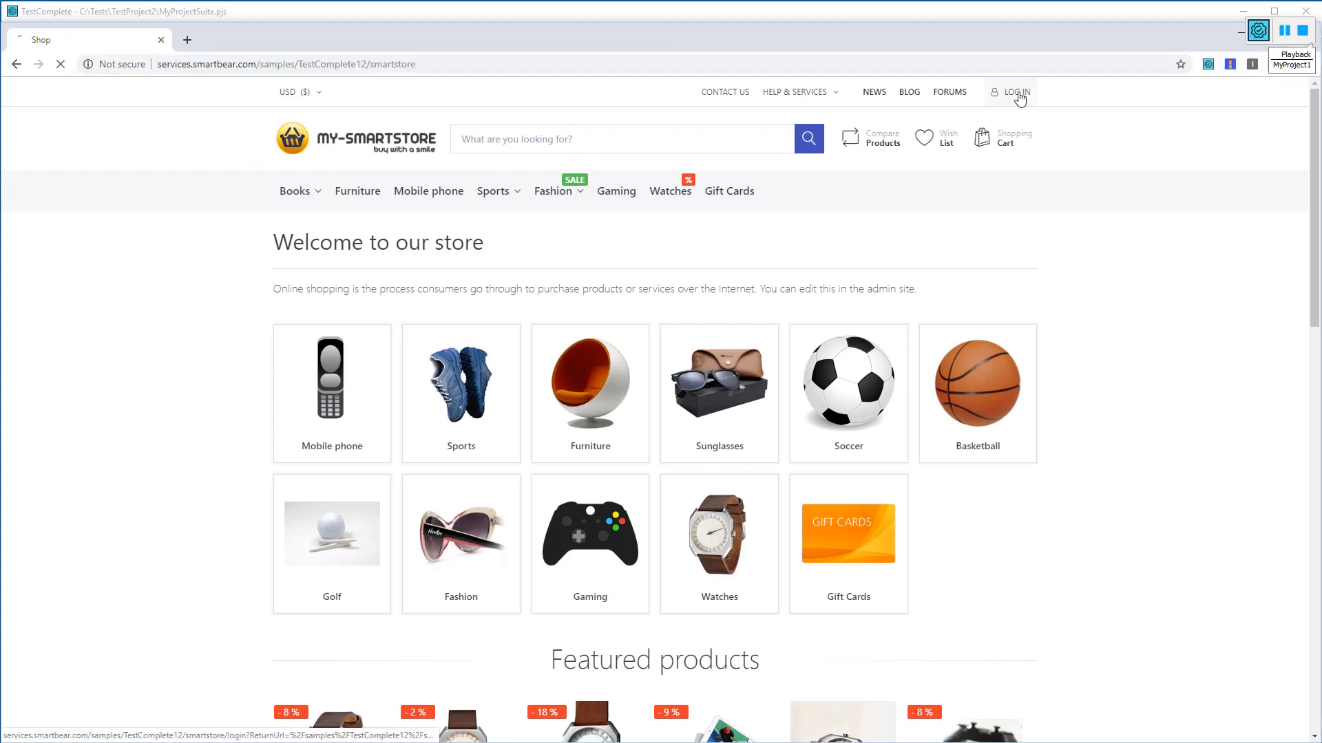
pyautogui.click(1016, 92)
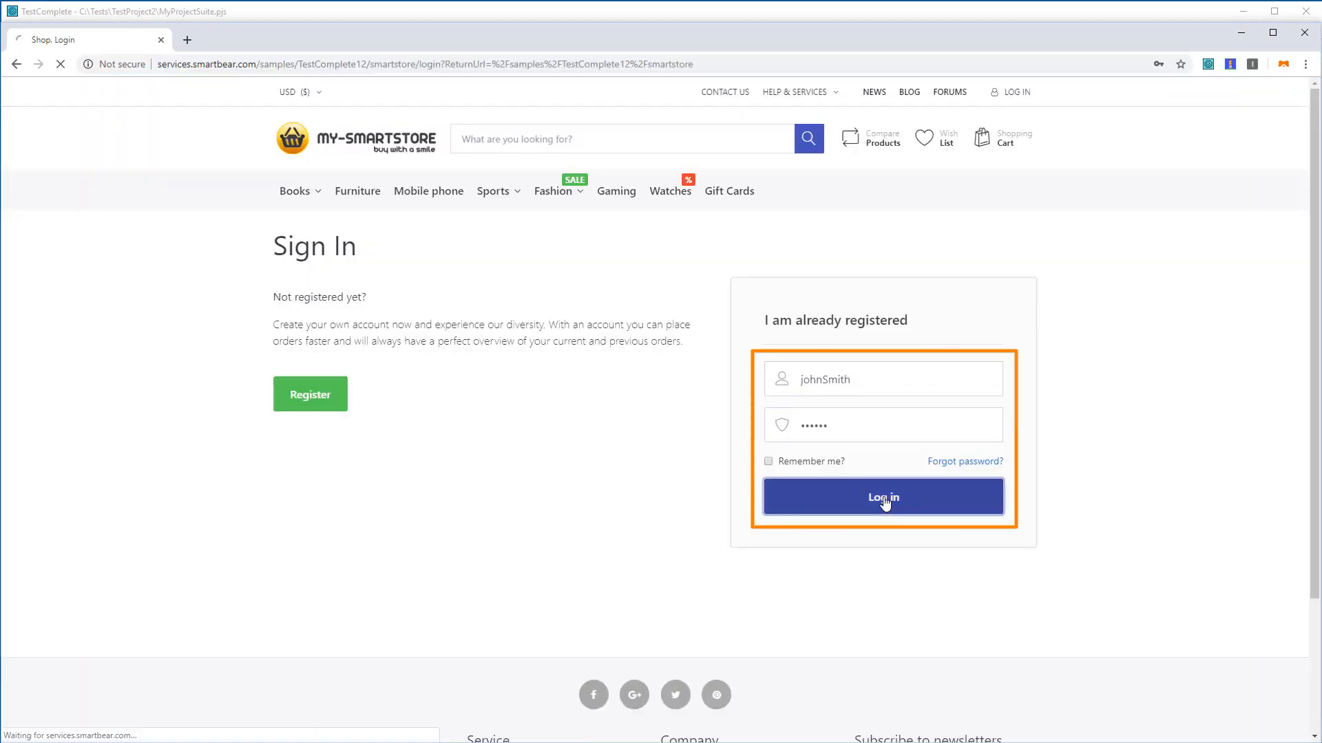
pyautogui.click(882, 497)
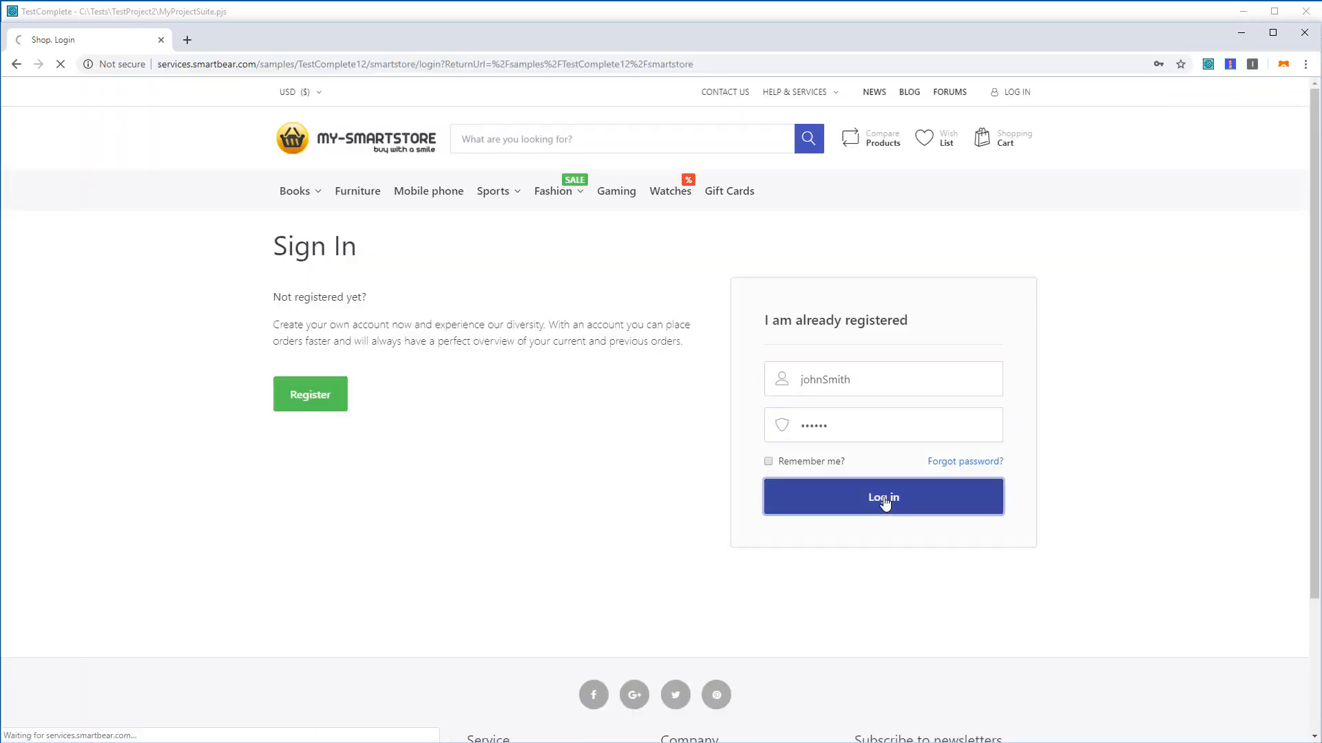
pyautogui.click(882, 496)
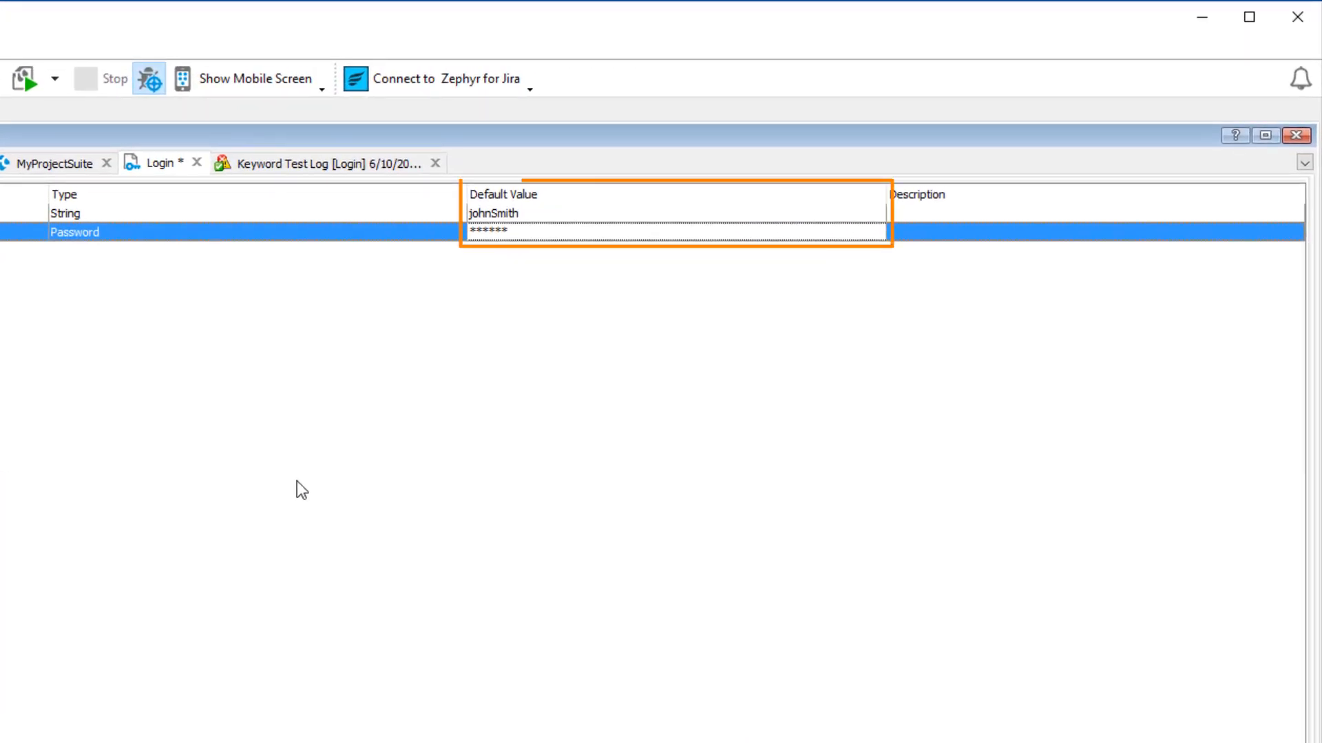
pyautogui.moveTo(247, 506)
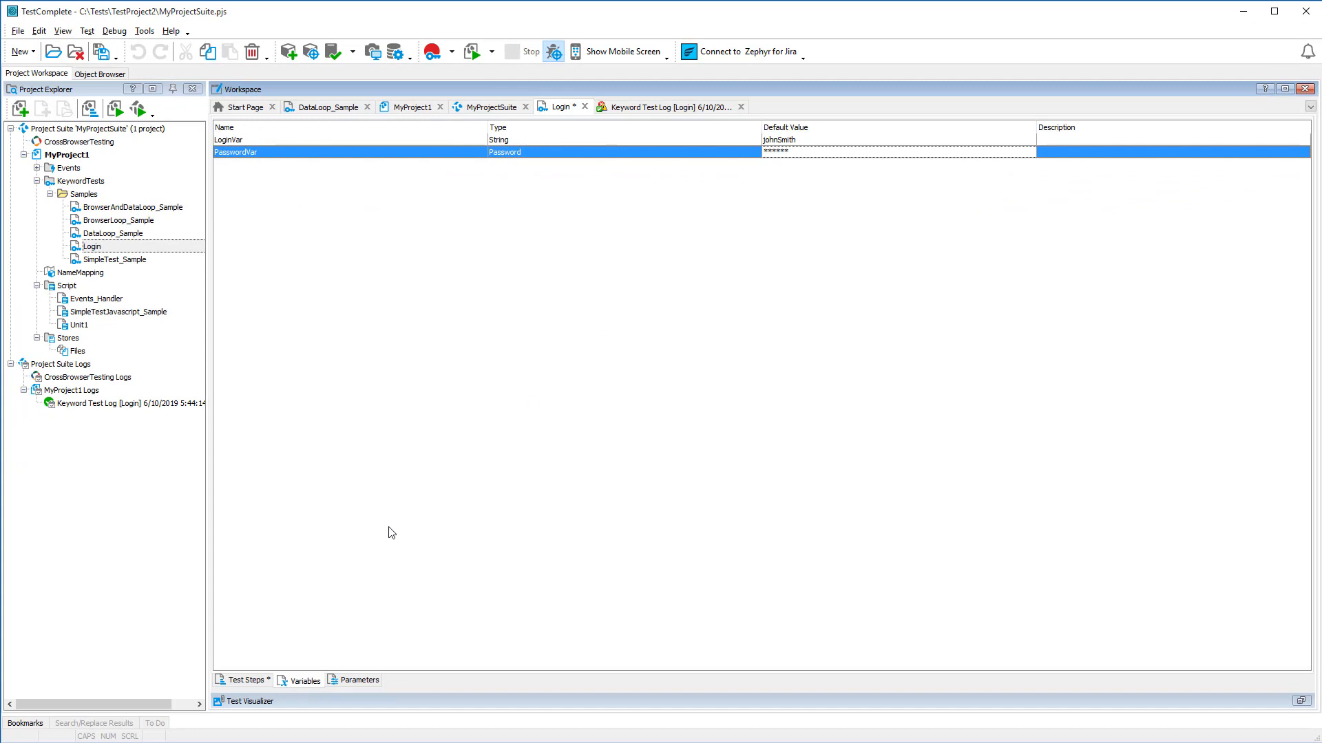
# Add a Set Variable Value step from Statements and advance to the new-value page.
pyautogui.click(243, 680)
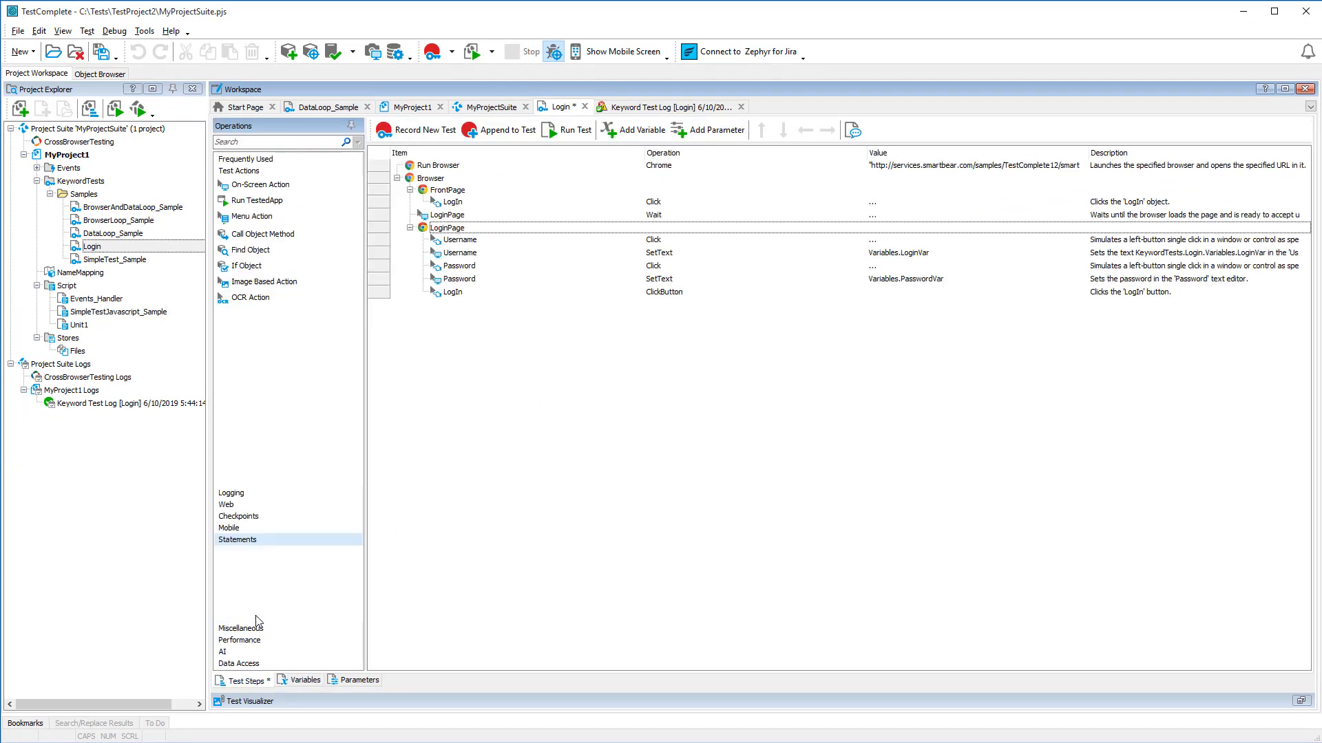
pyautogui.click(237, 540)
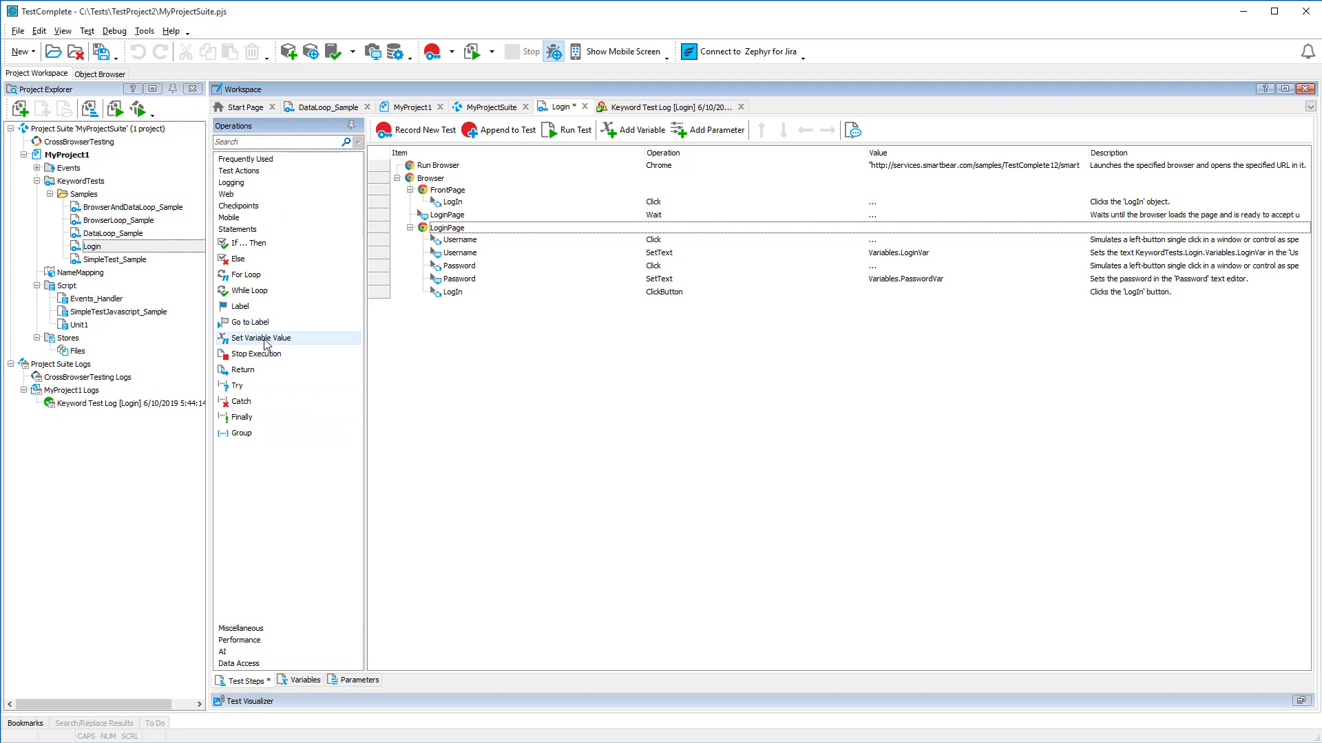
pyautogui.doubleClick(263, 337)
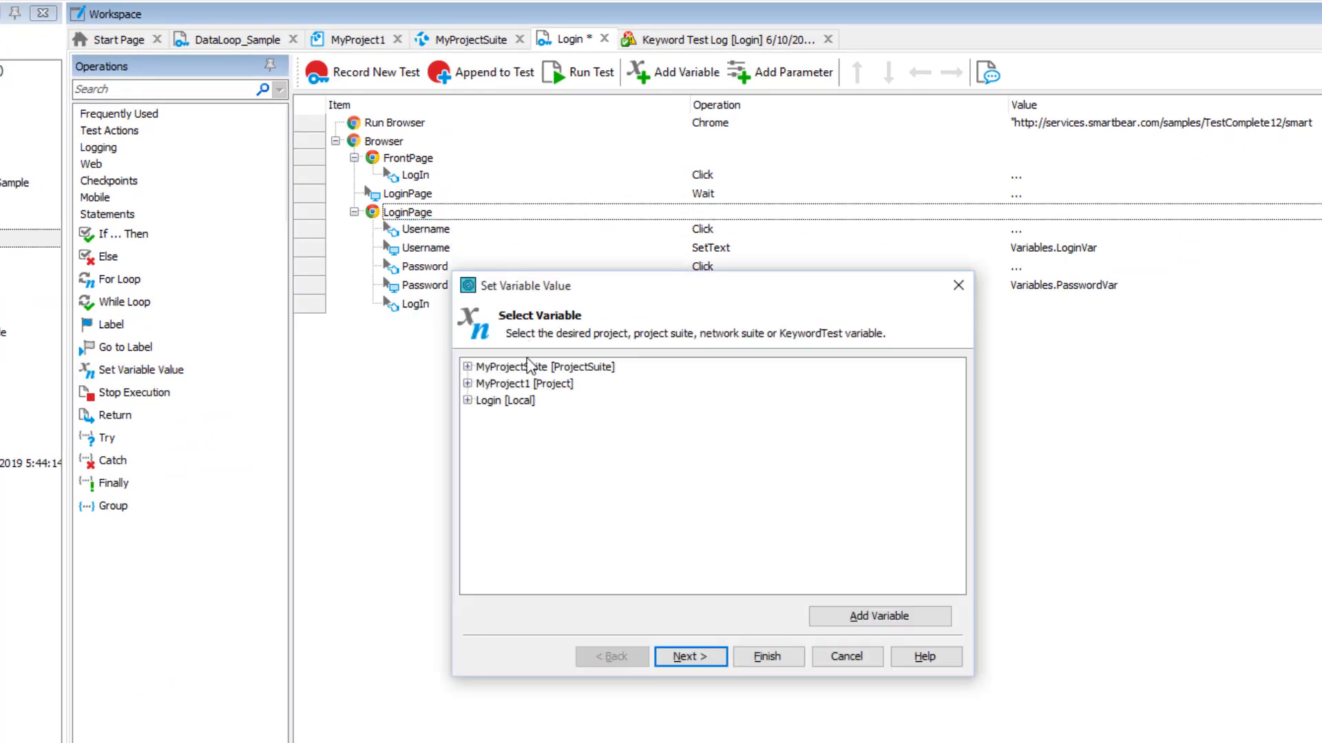
pyautogui.click(690, 657)
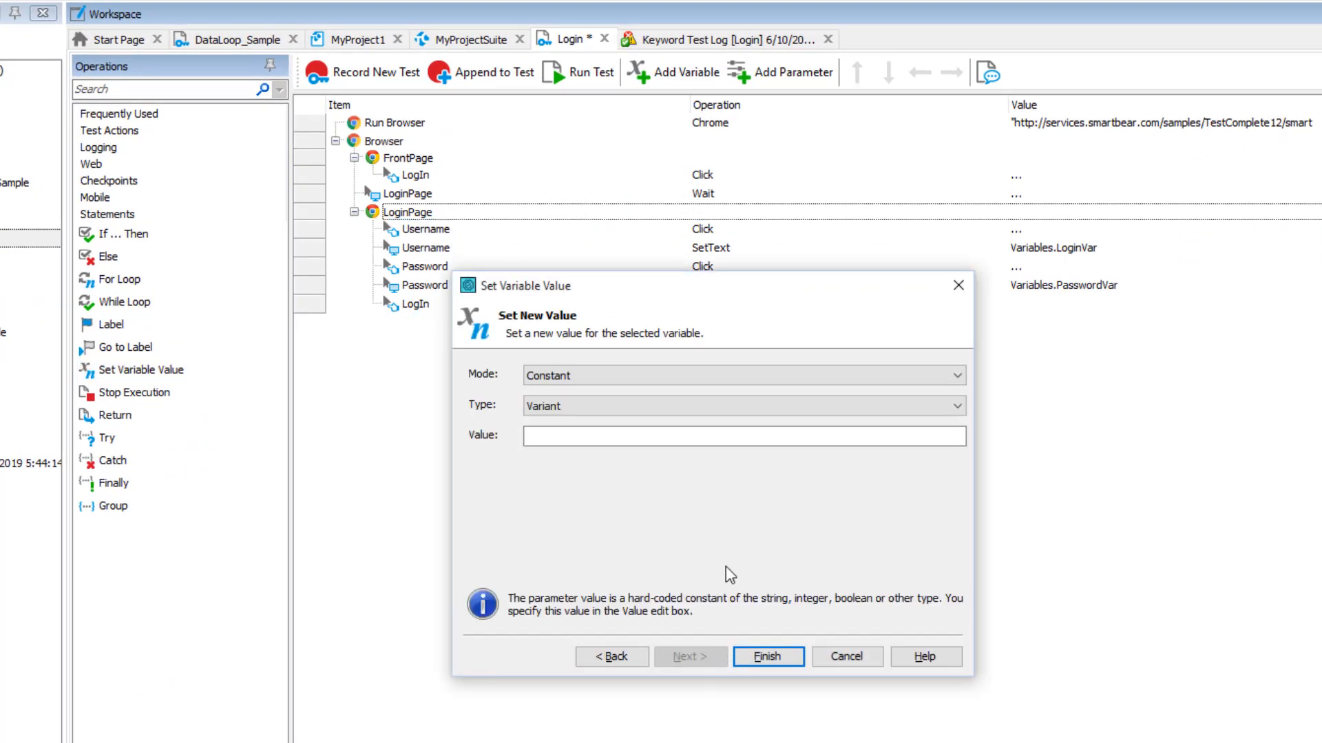
pyautogui.click(767, 657)
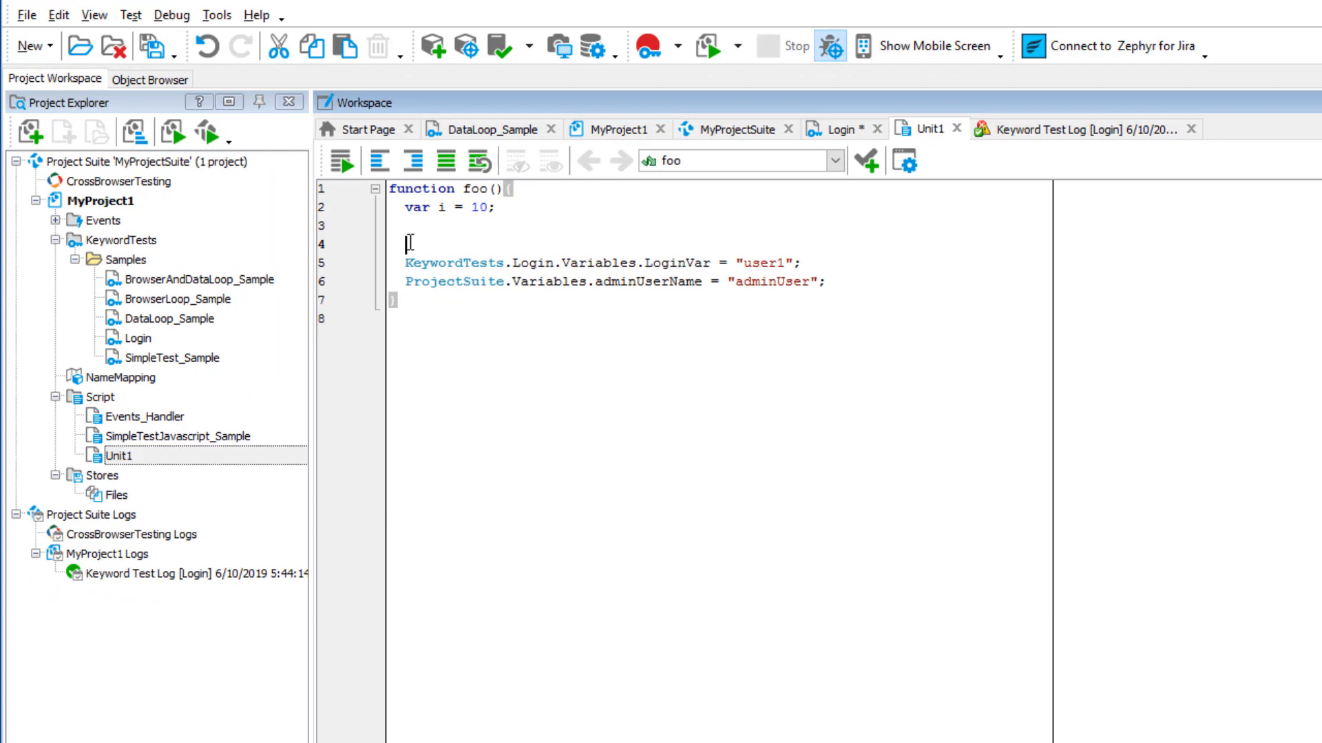
pyautogui.write('Project.Variables.serverURL = "')
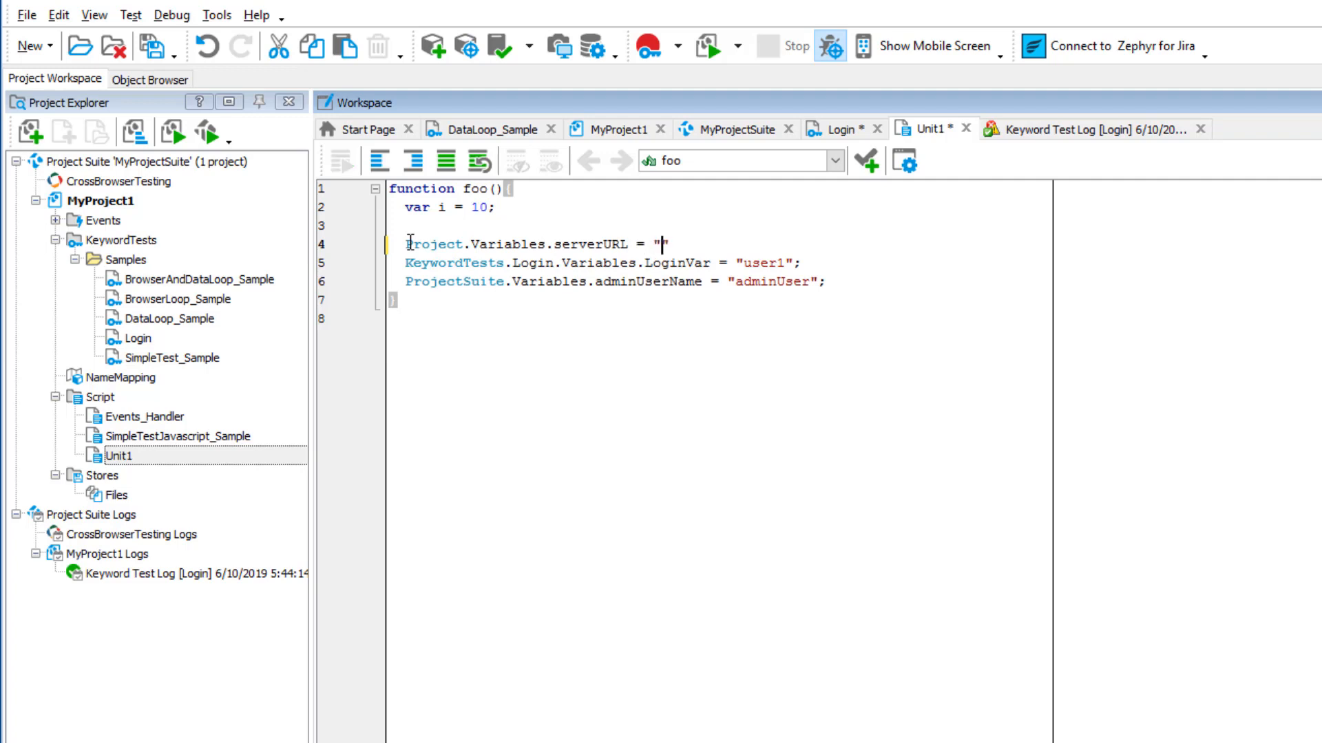
pyautogui.write('http://myserver:8090/index.html')
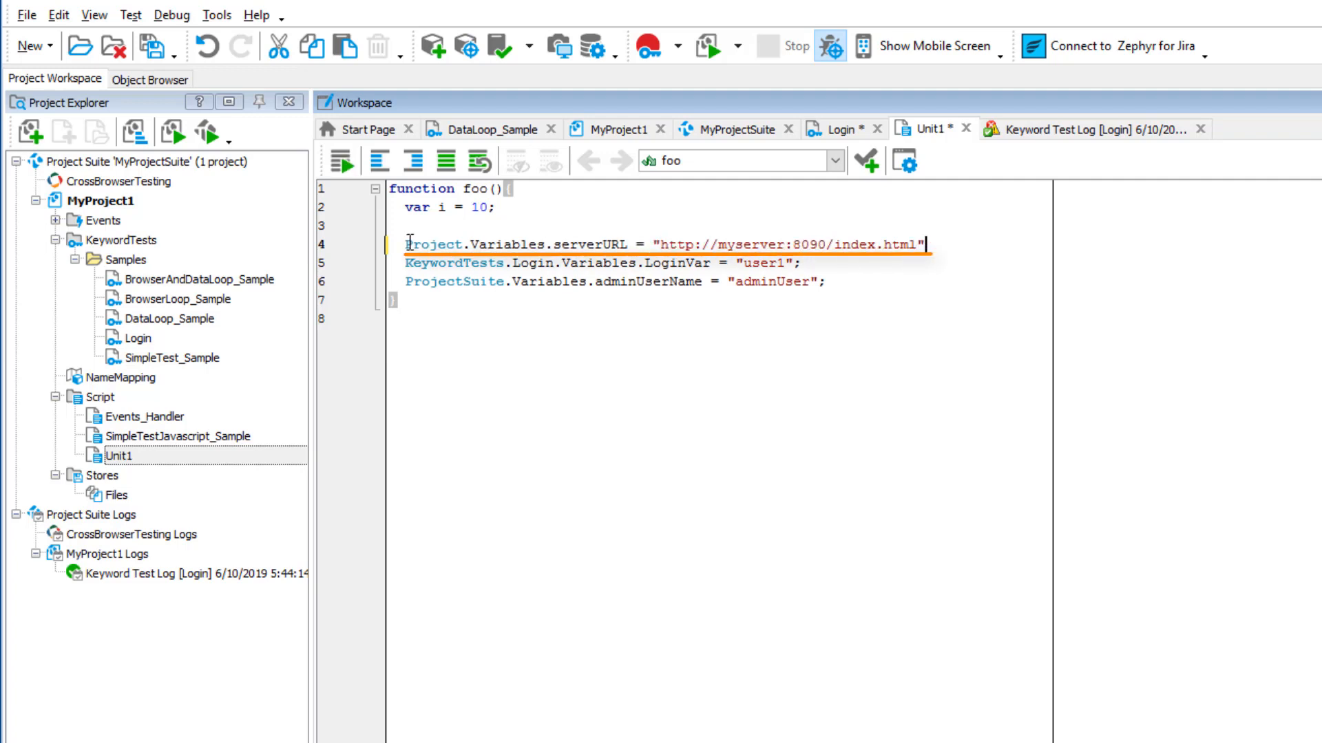